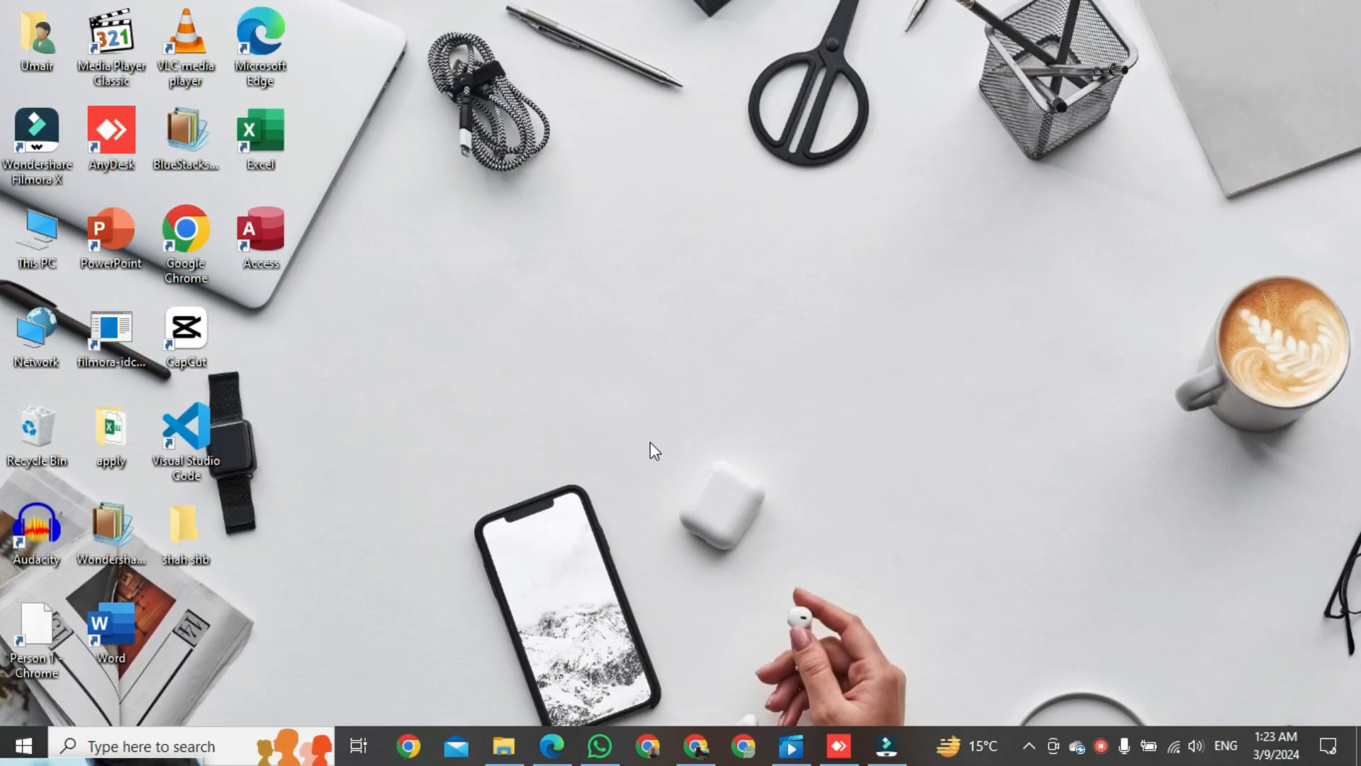
mouse_move(648, 745)
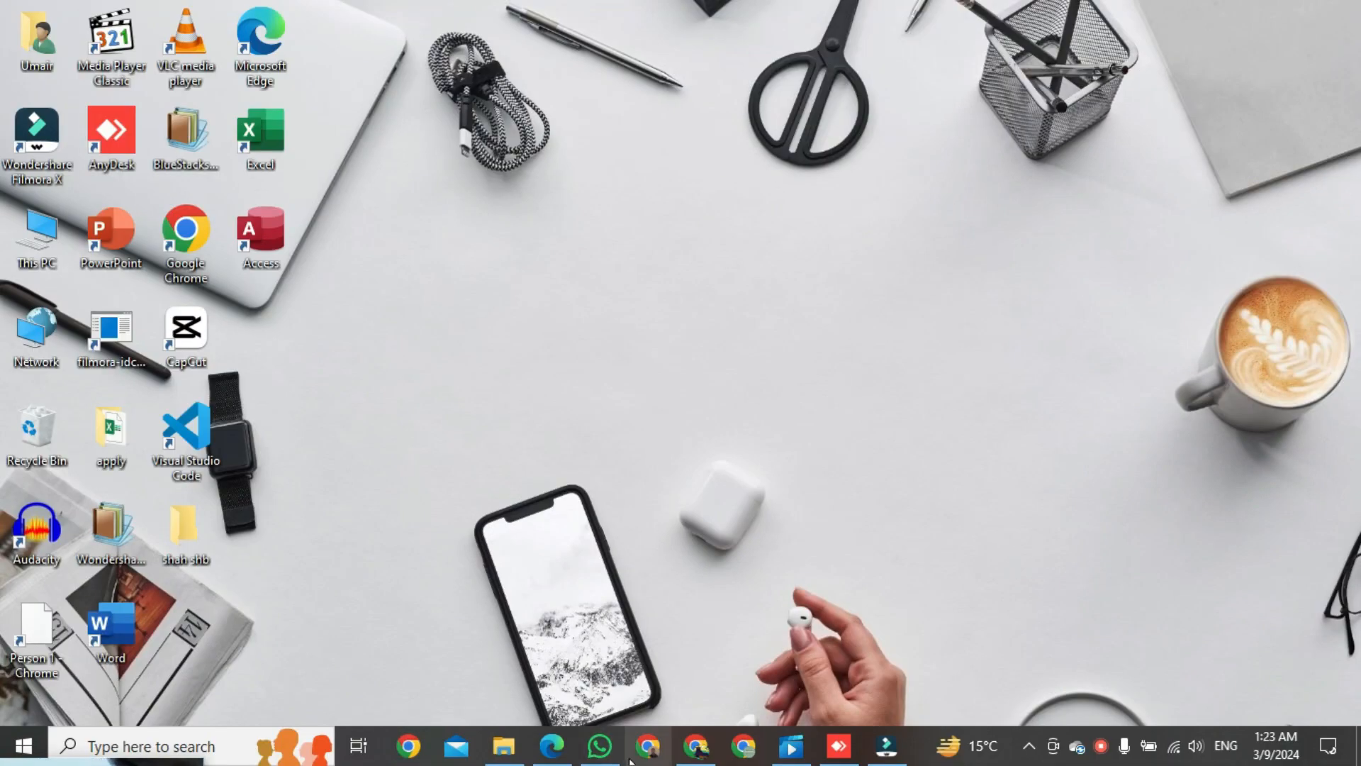
Launch Chrome maximized and view the signed-in Google account panel
click(647, 744)
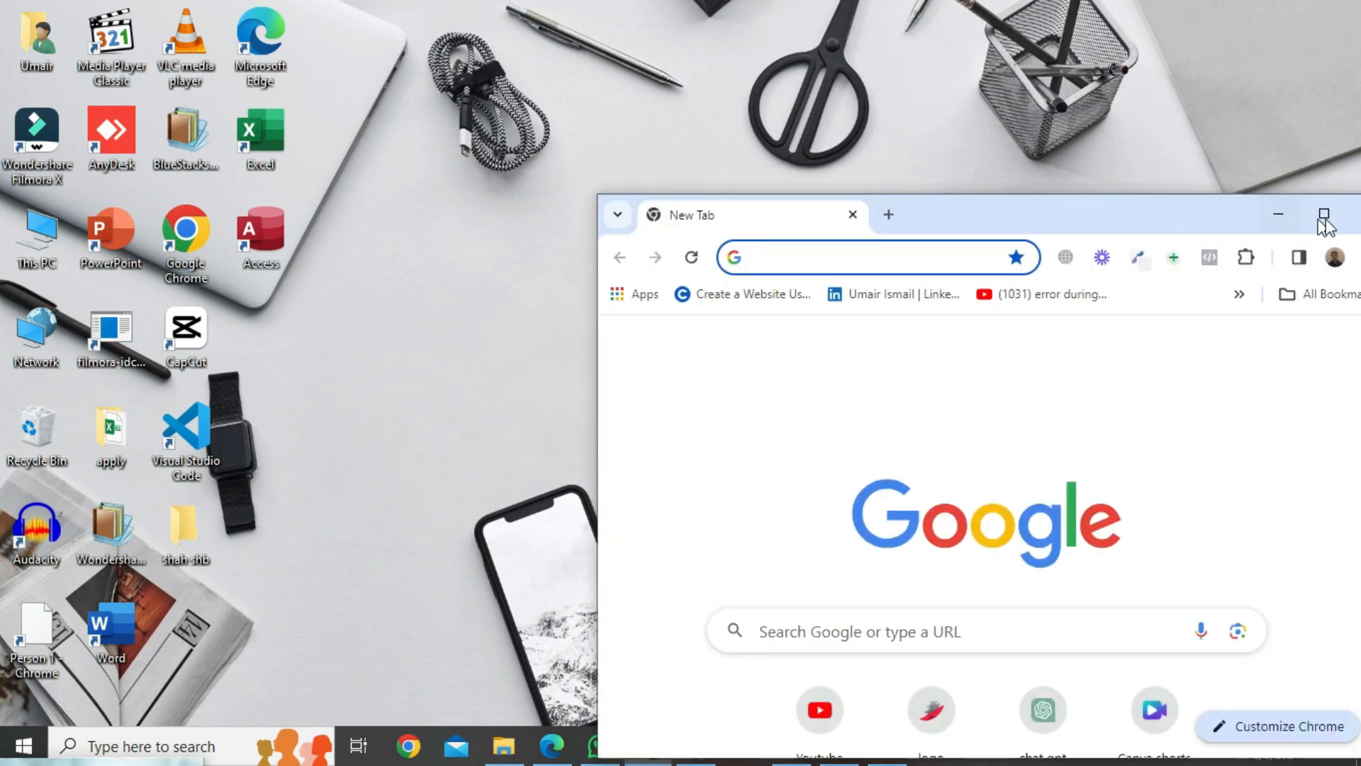
click(1323, 214)
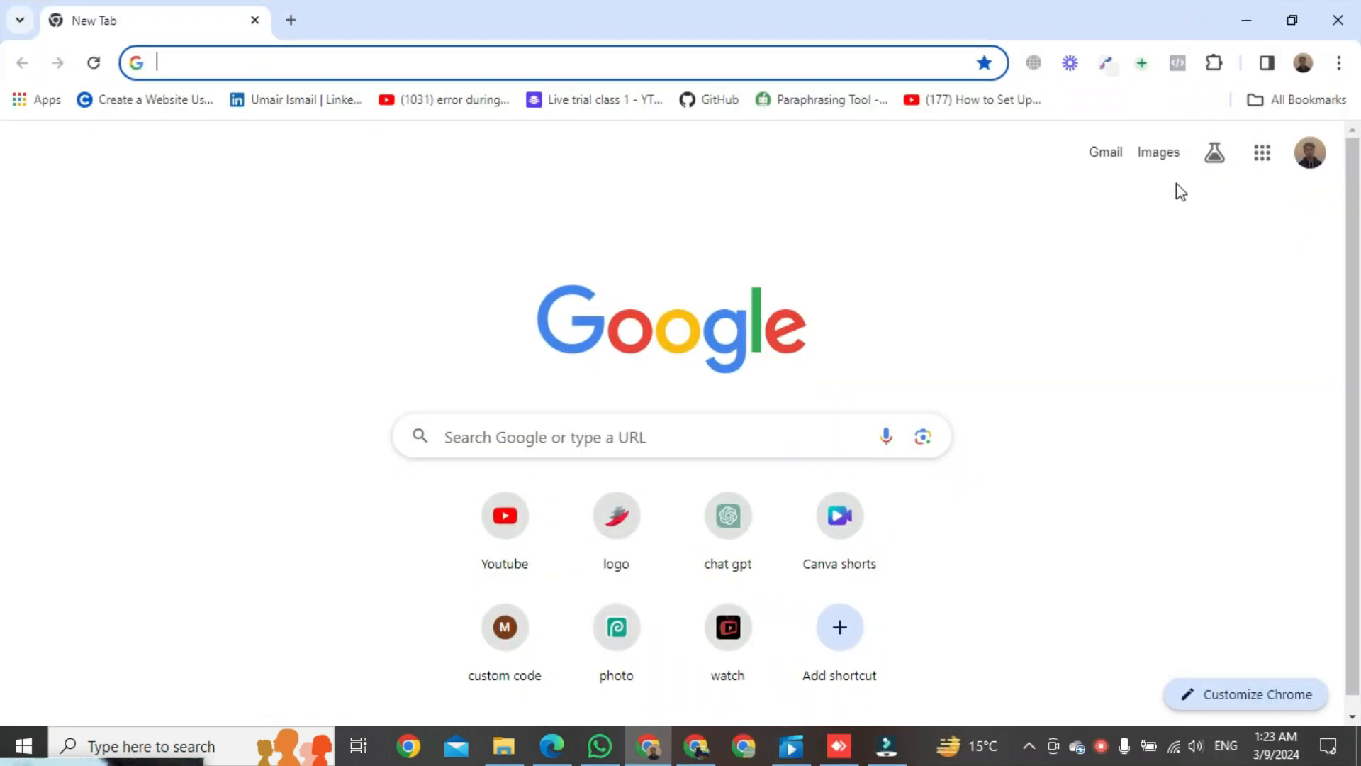
click(1310, 153)
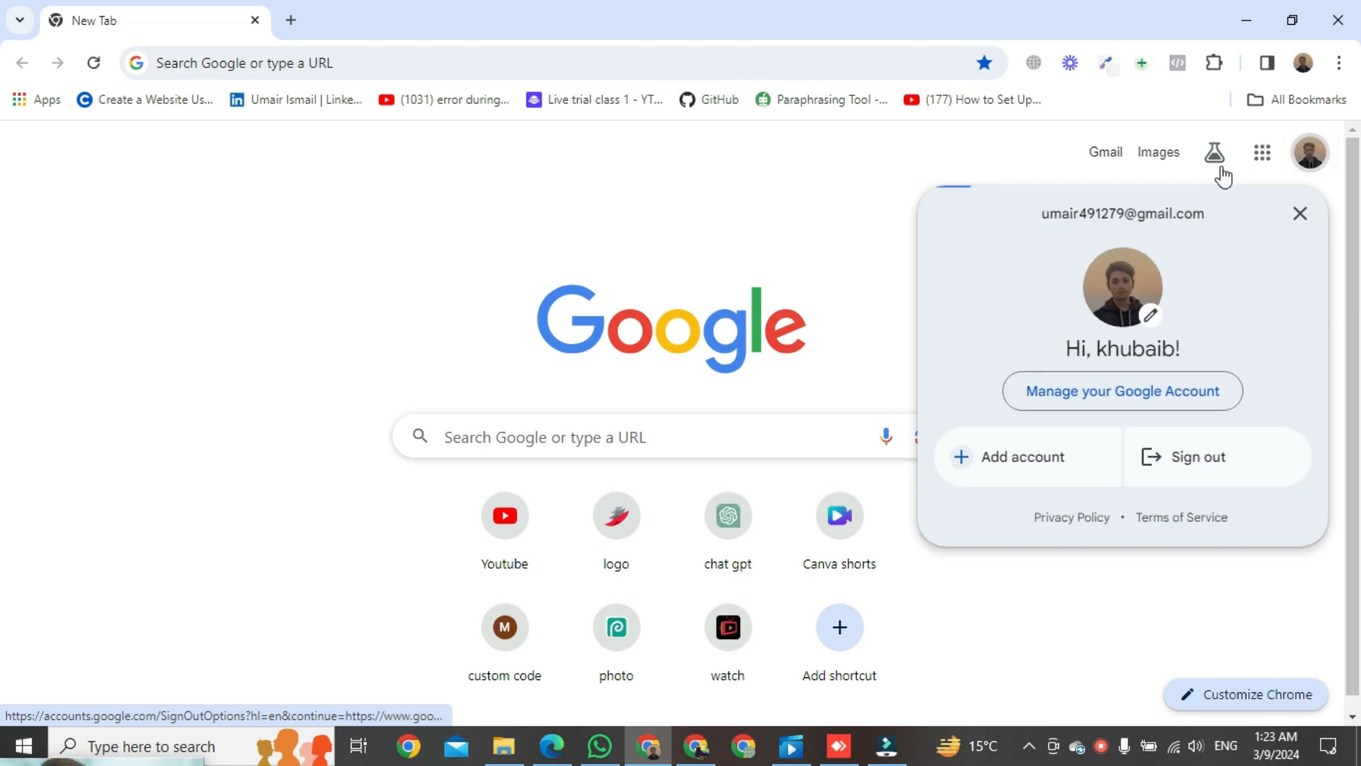
mouse_move(1045, 258)
text(my business)
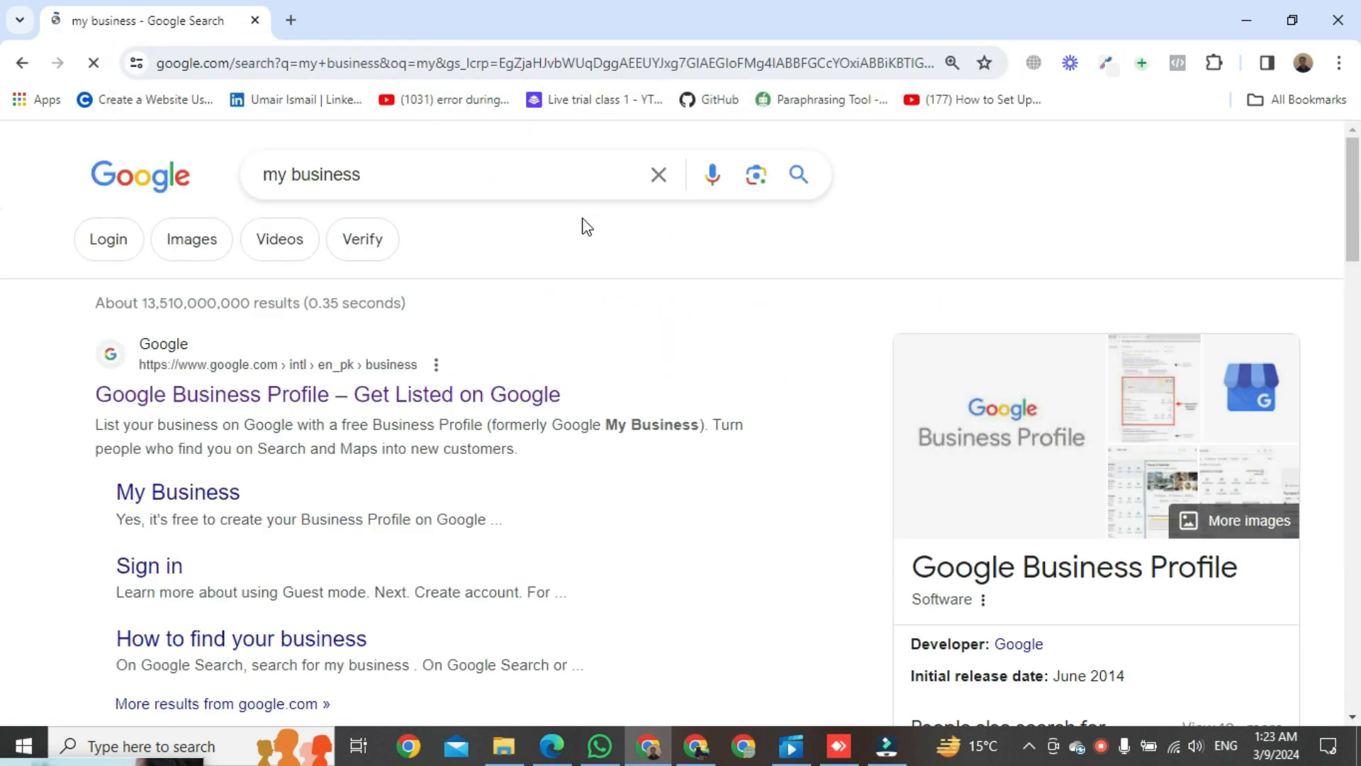
From the 'my business' search results, view the managed heritage profile and its business information editor
scroll(down, 3)
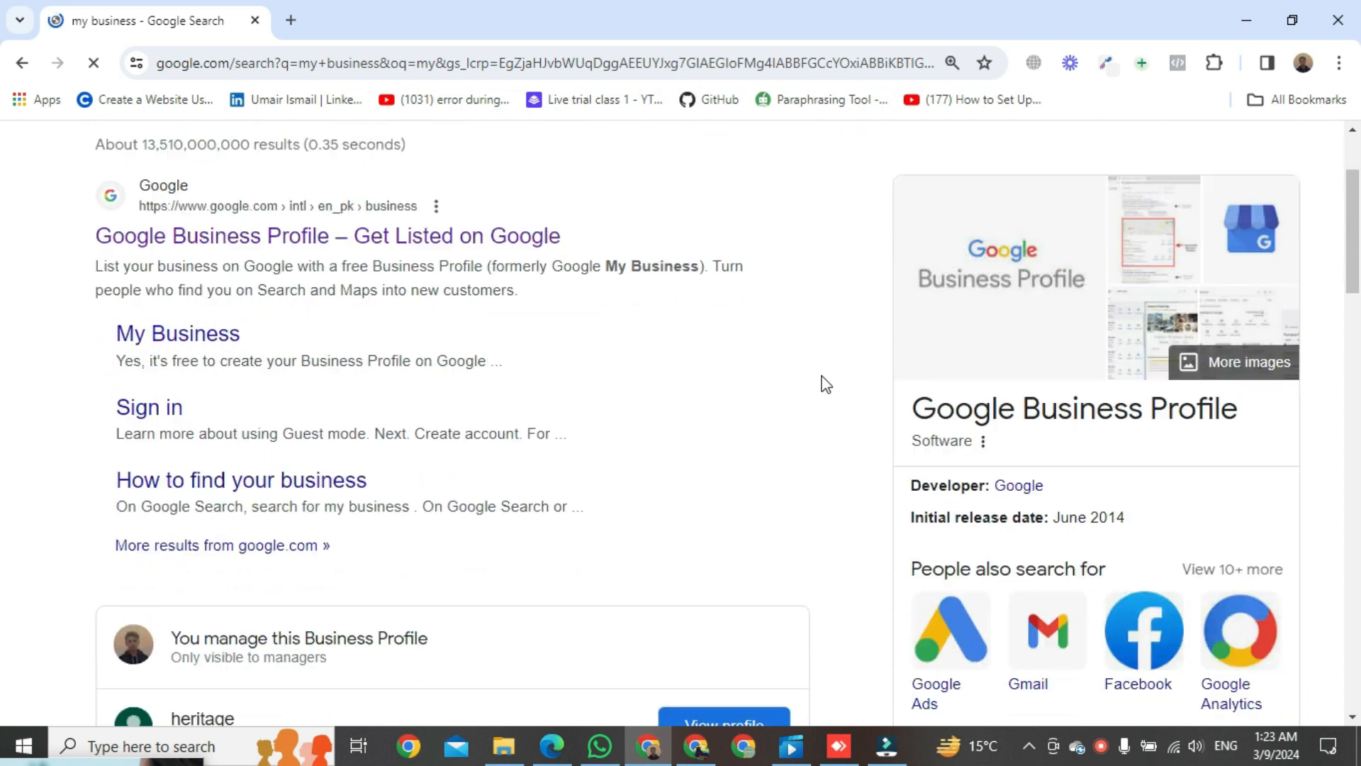
scroll(down, 3)
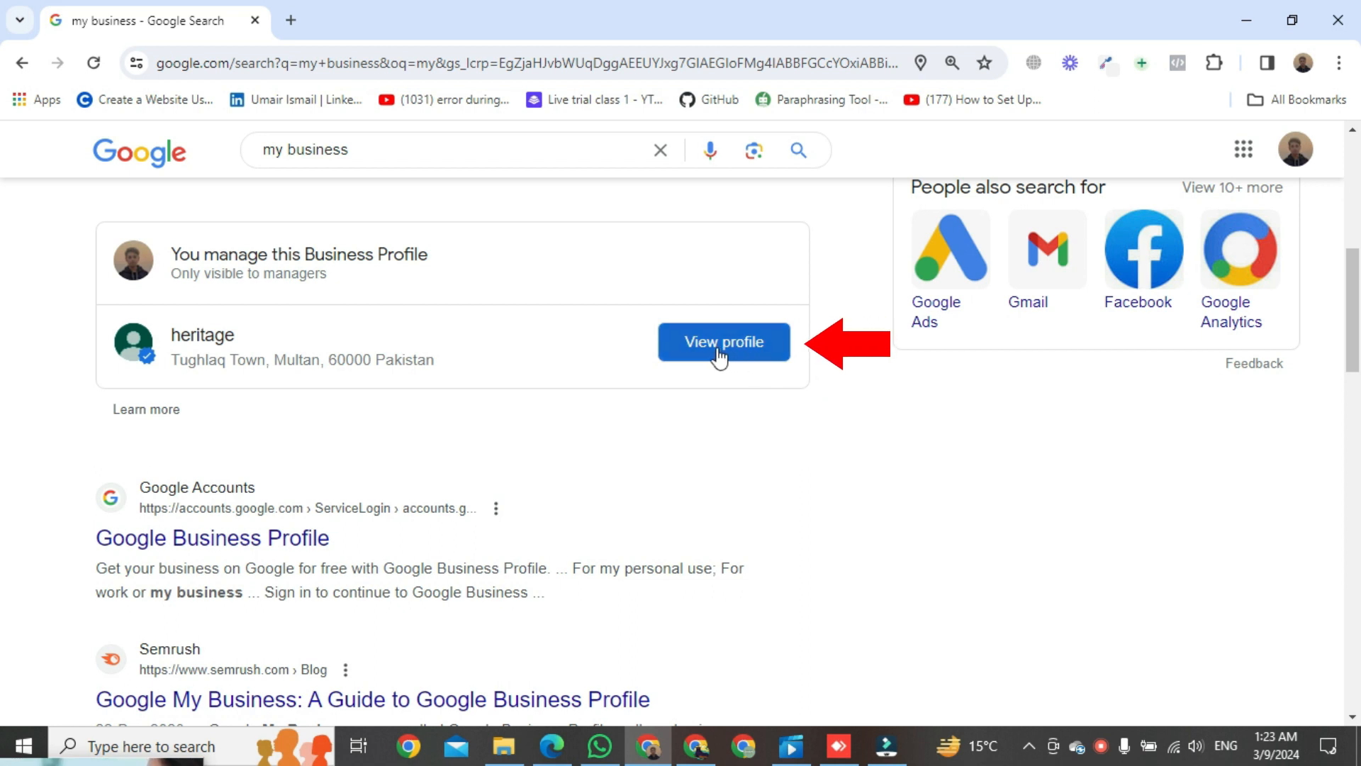
click(723, 342)
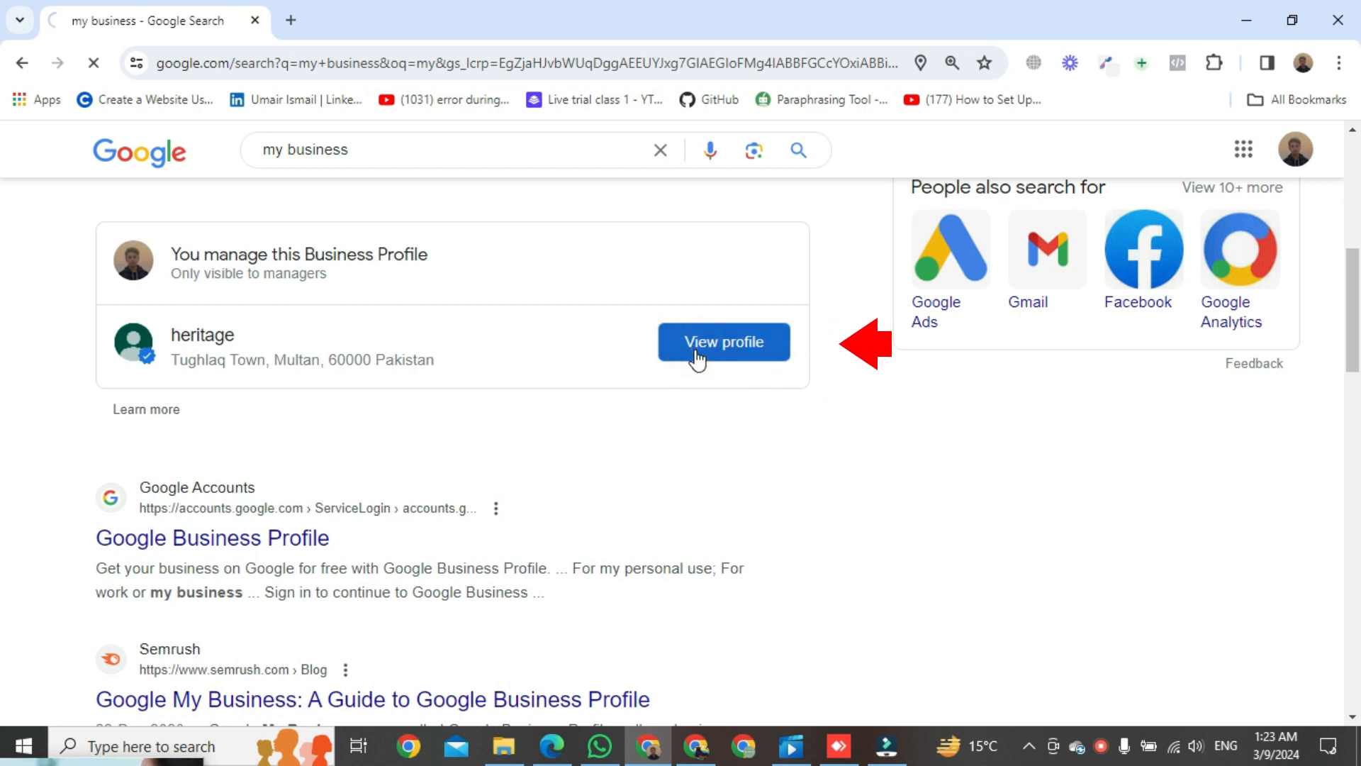
click(723, 342)
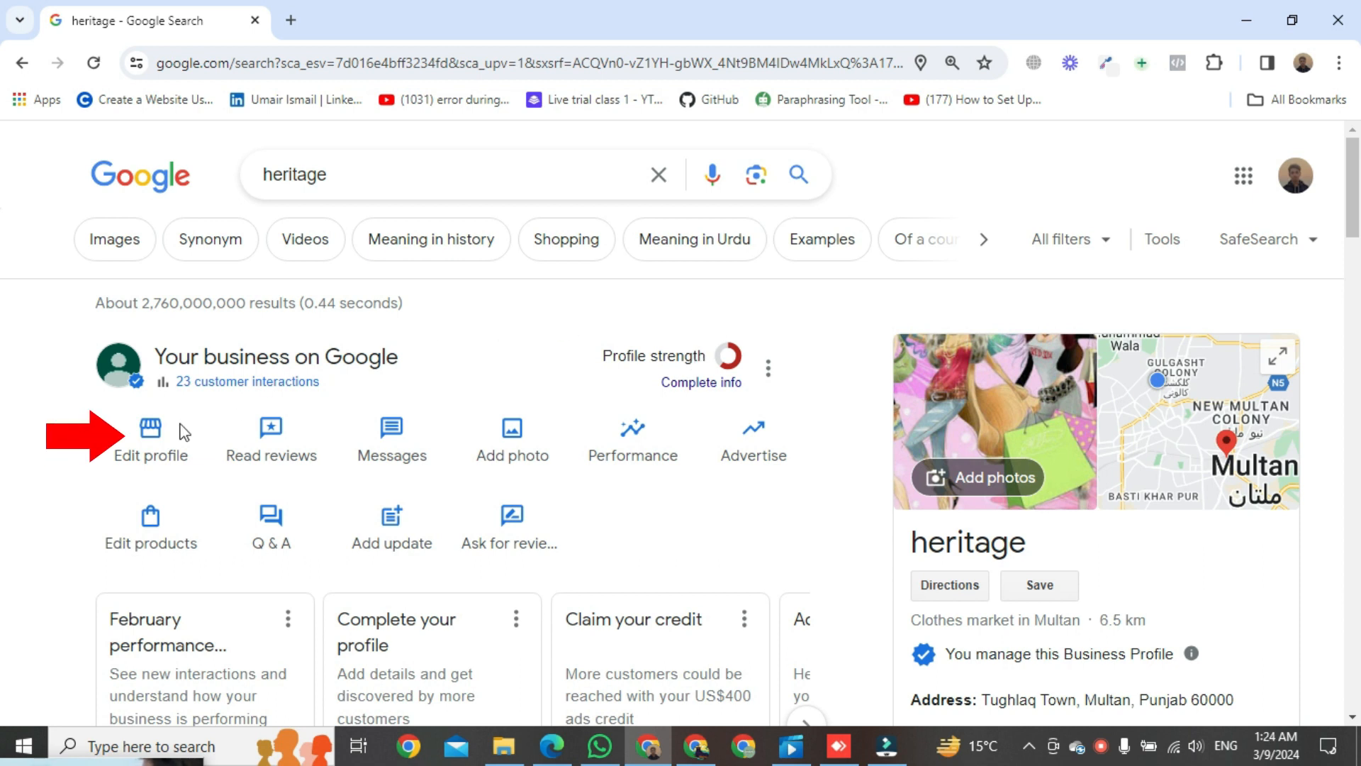
click(149, 438)
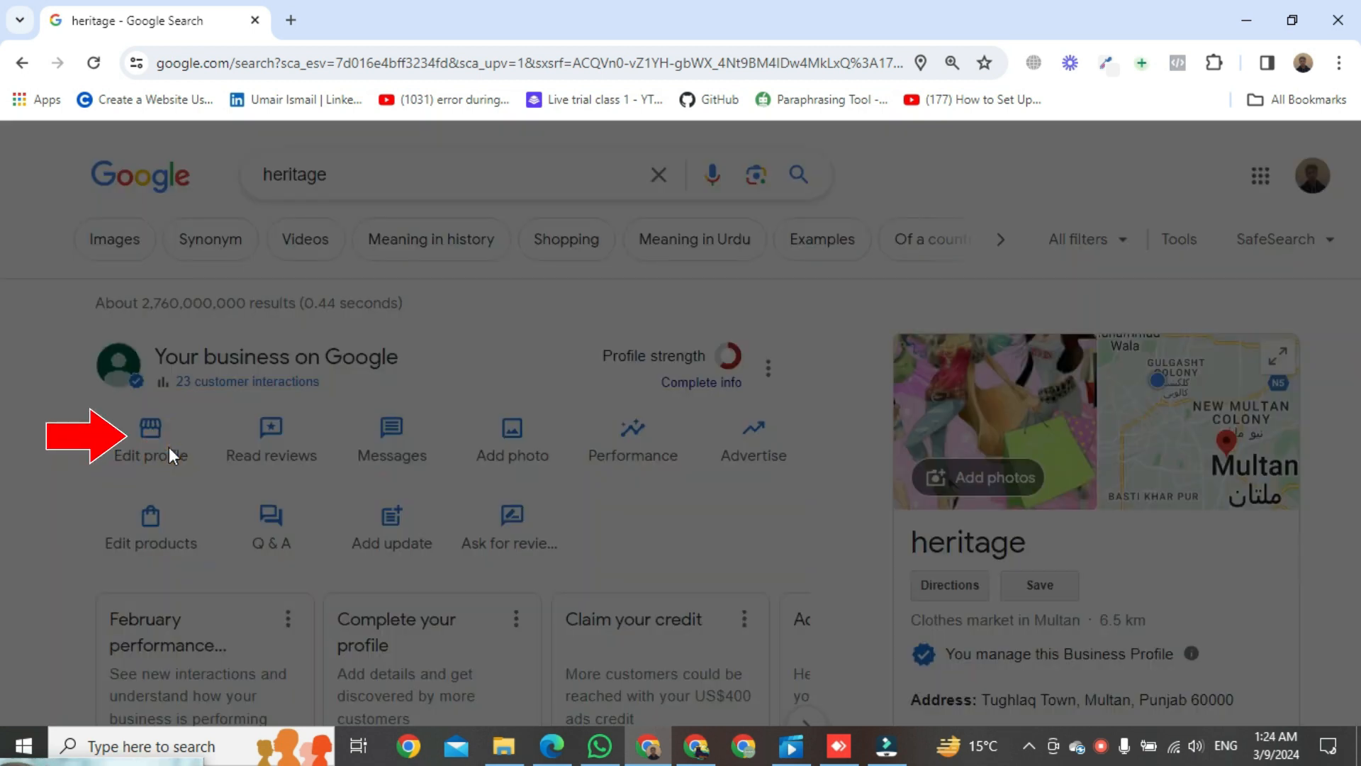
In the Business information dialog, move through Hours to the Location section showing tughlaq town, Multan, 60000
click(149, 438)
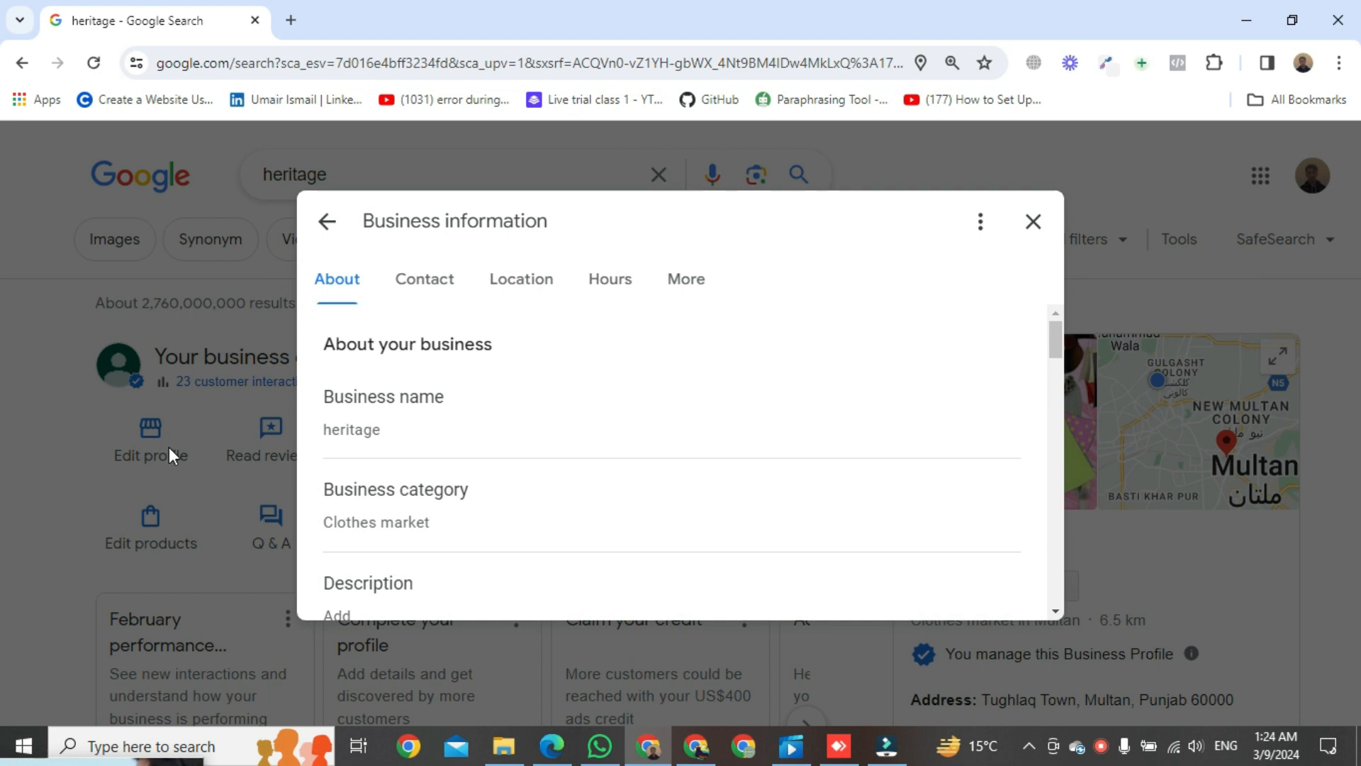
click(520, 280)
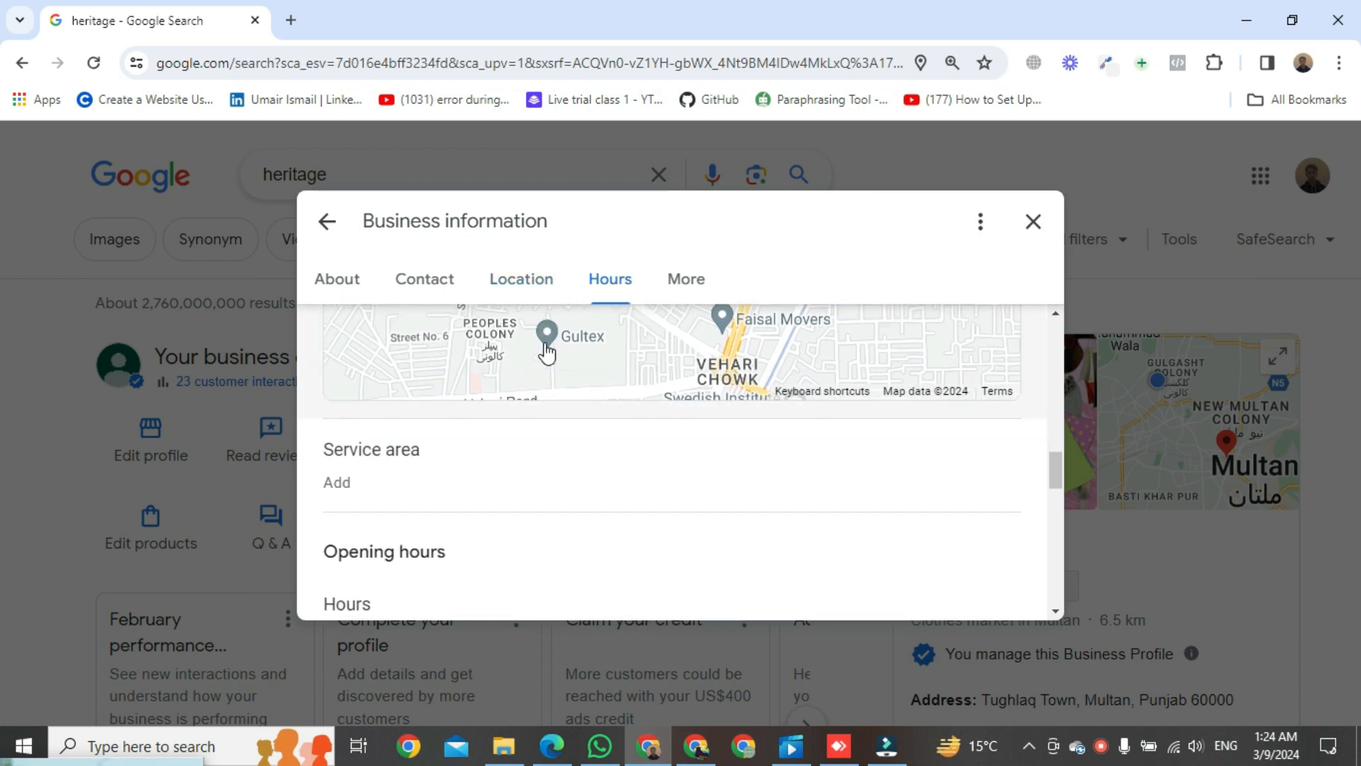
click(520, 280)
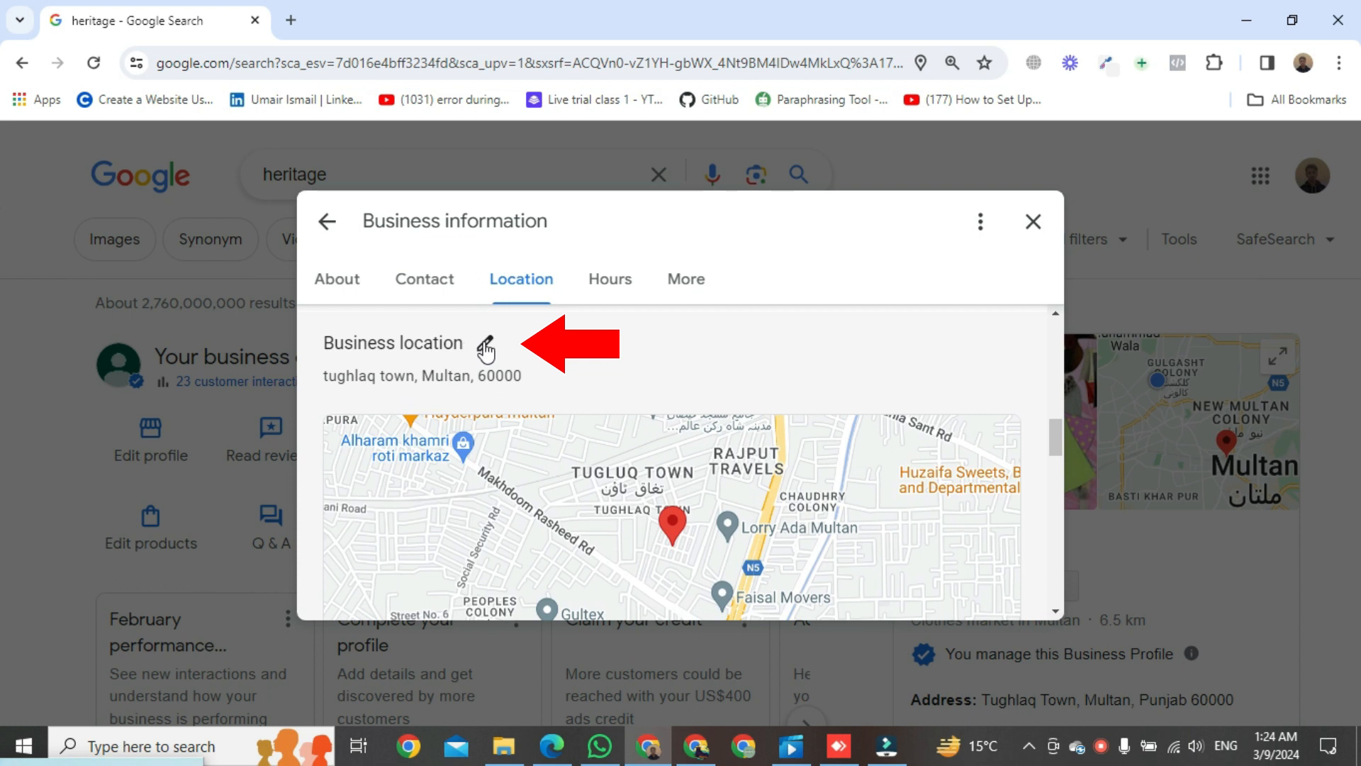
Edit the heritage business location and toggle 'Show business address to customers'
click(485, 350)
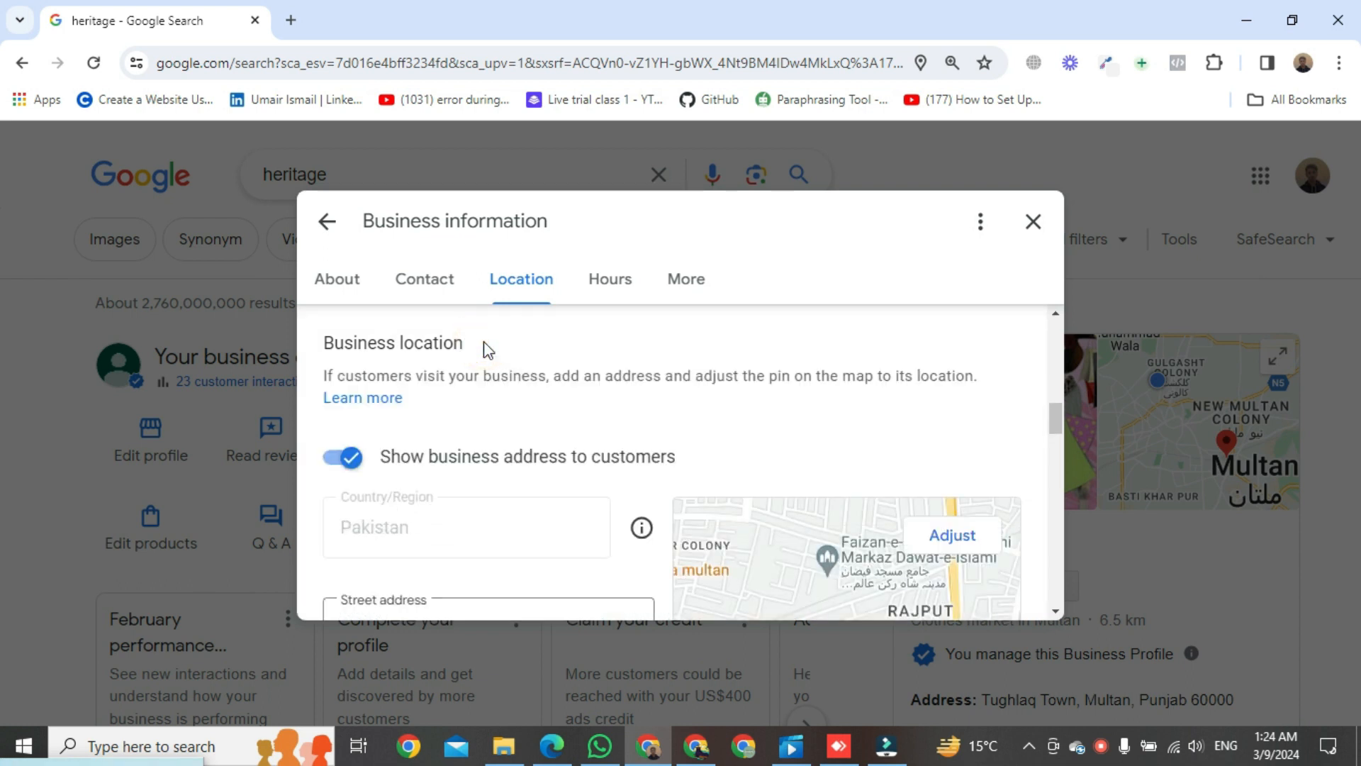
mouse_move(343, 456)
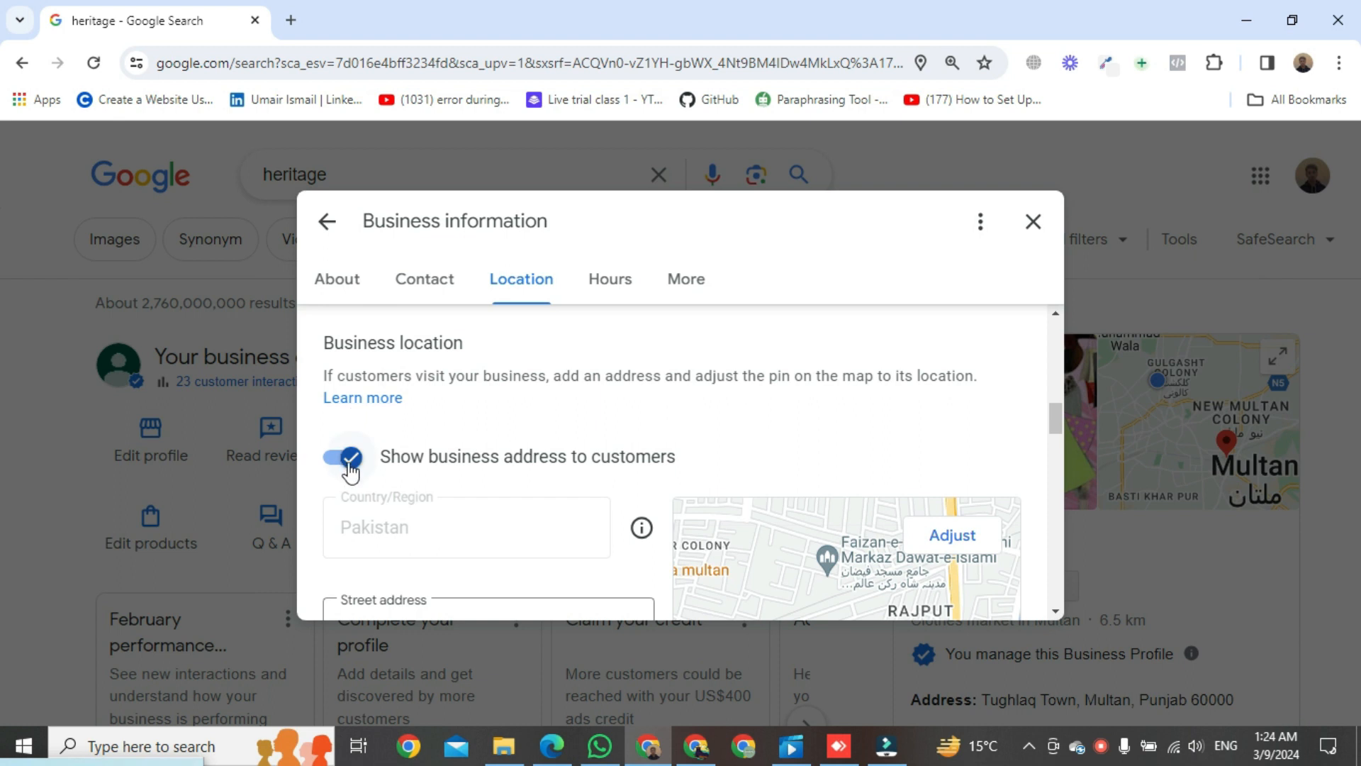
click(339, 457)
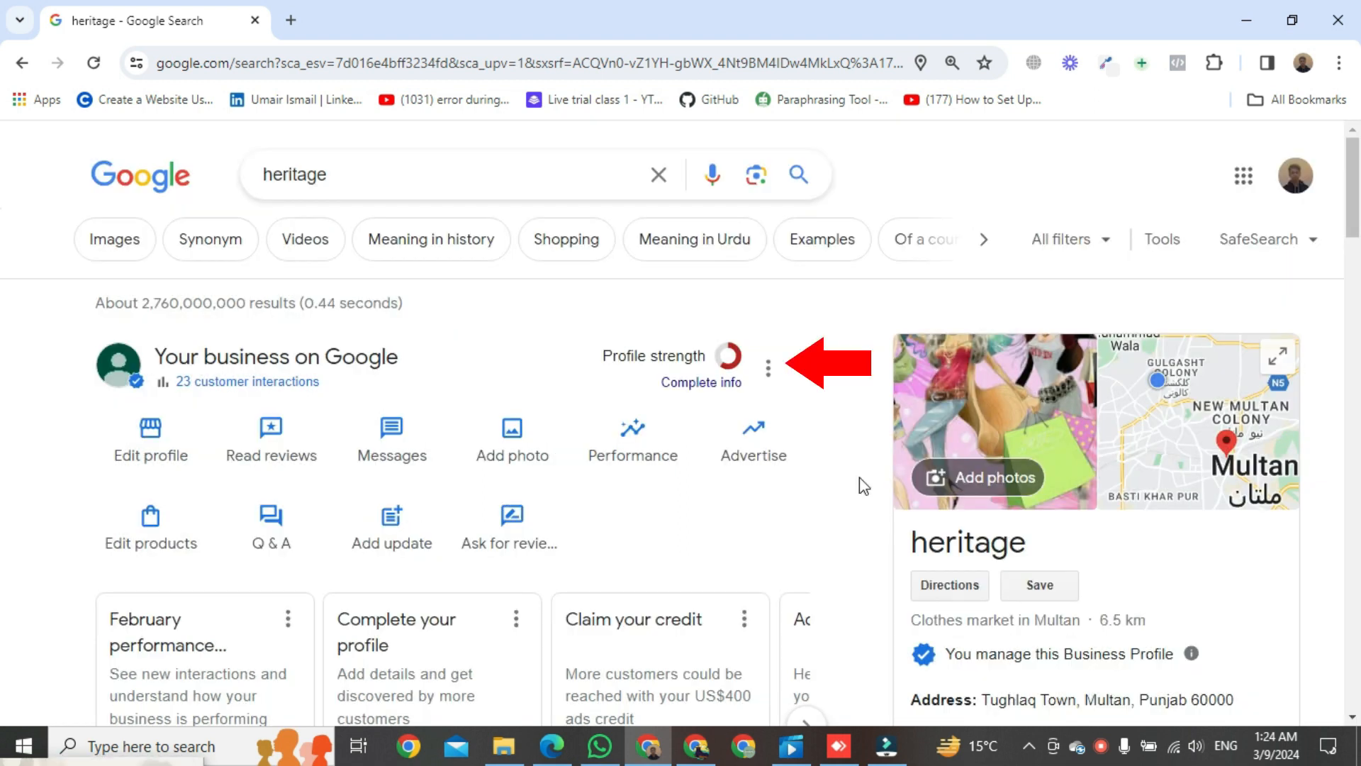
mouse_move(767, 369)
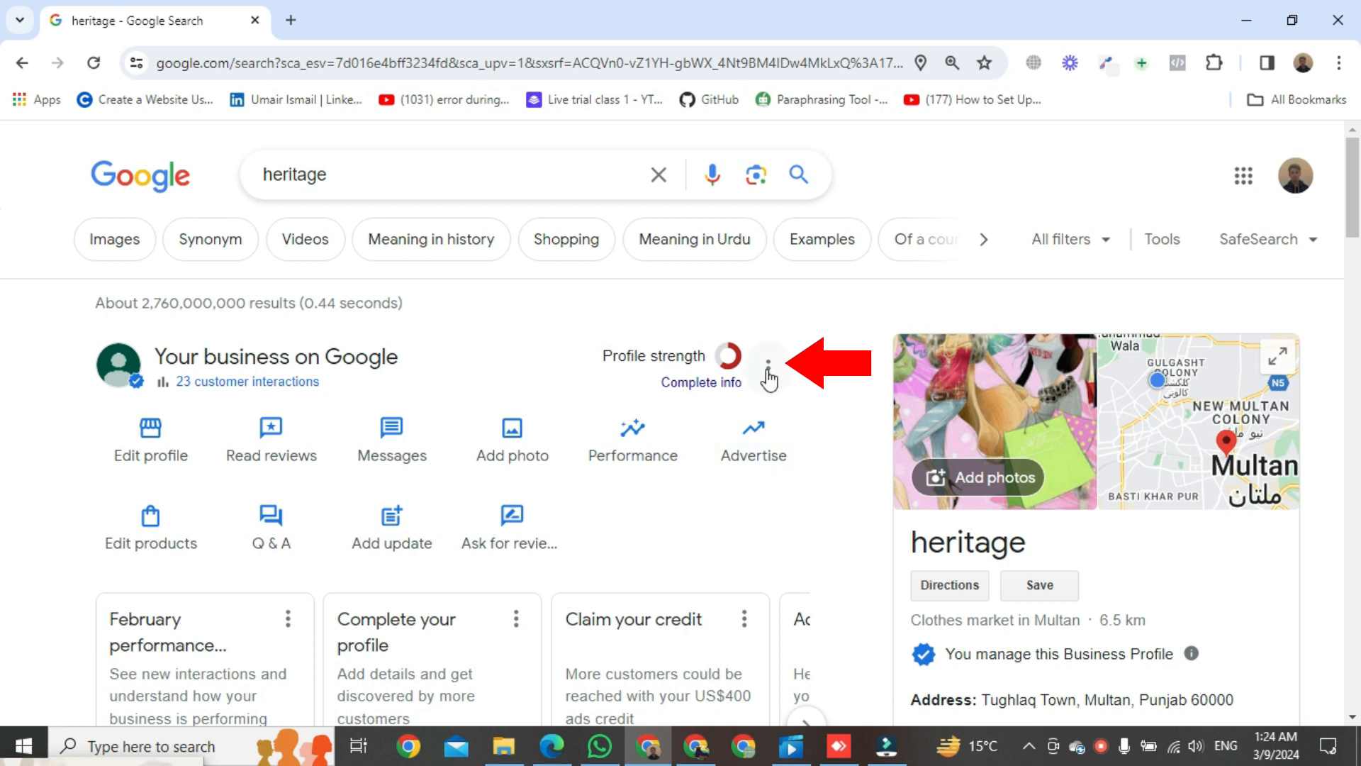
Use the three-dot menu's Business Profile settings to reach Remove Business Profile options
click(767, 365)
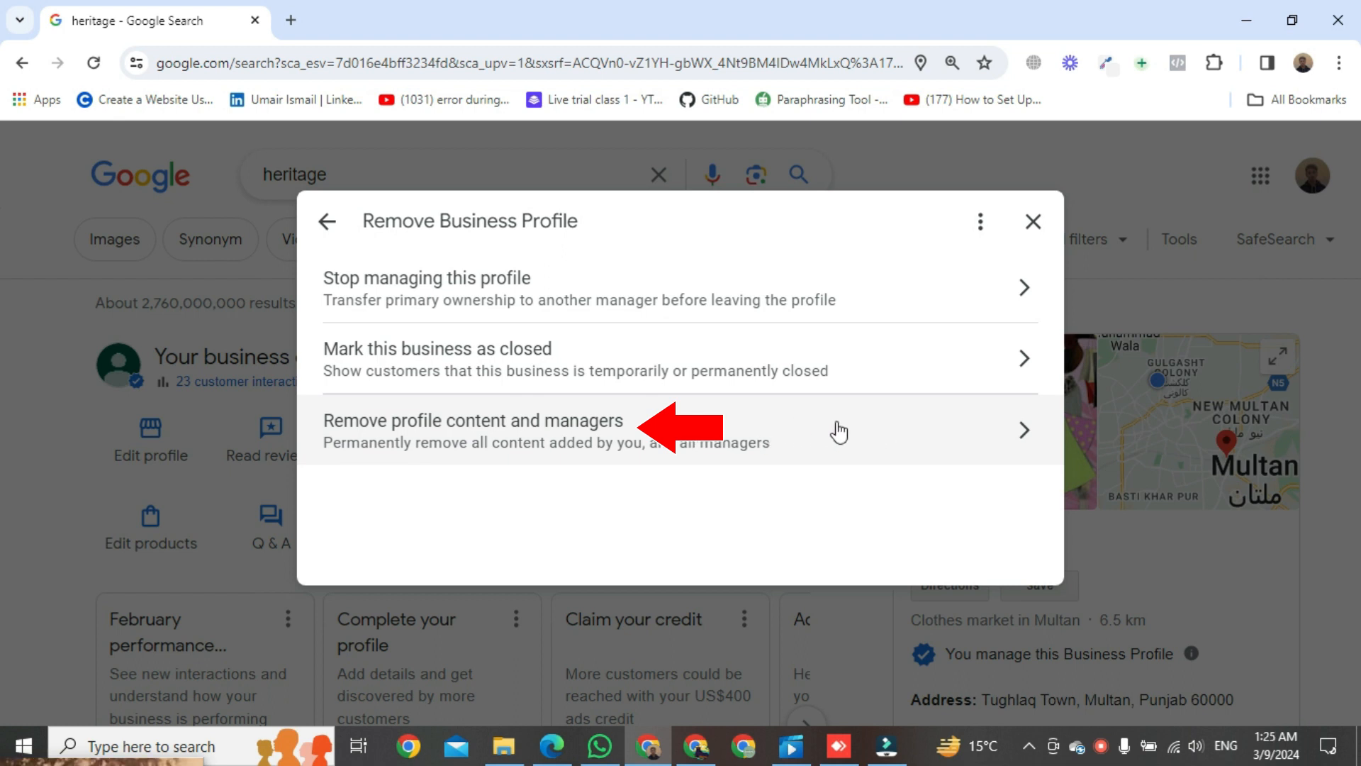
Choose 'Remove profile content and managers' to see the permanent removal warning
click(474, 420)
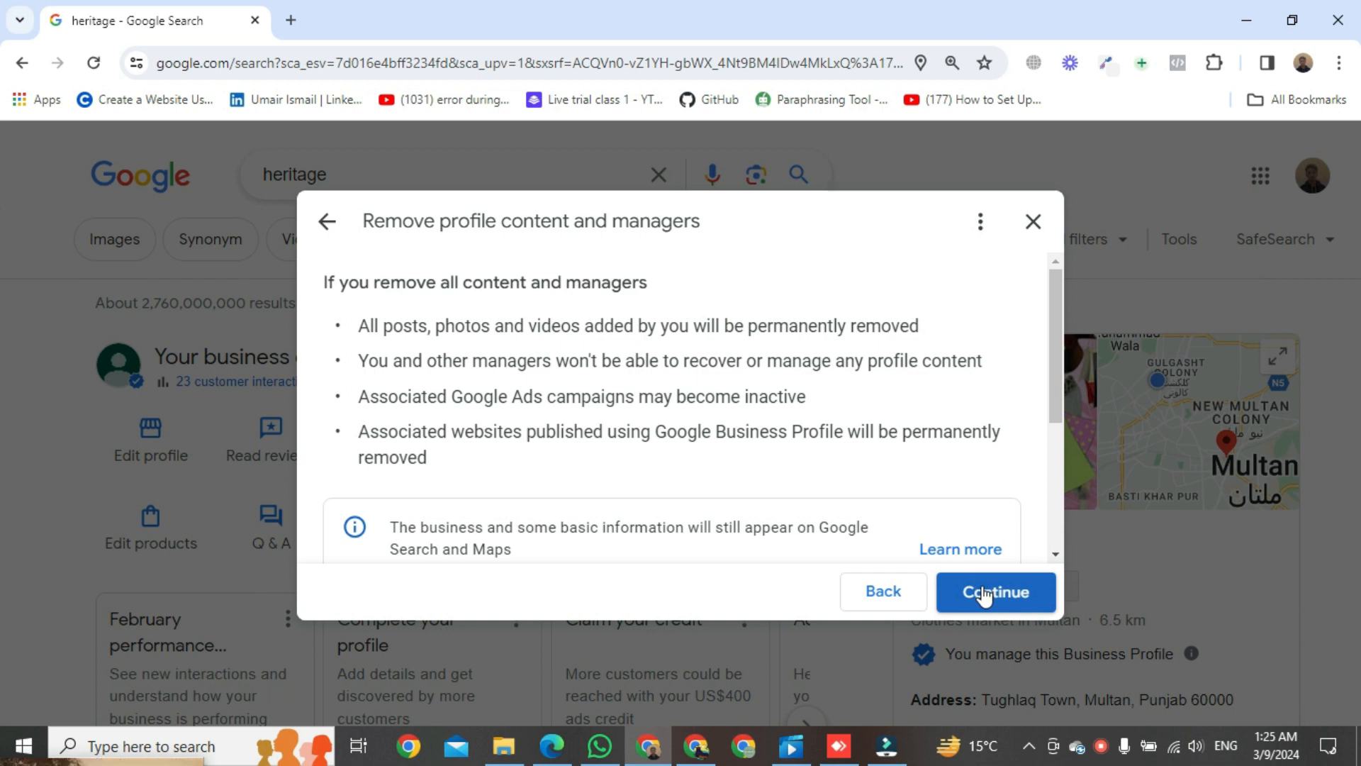
Continue to the final confirmation for removing heritage's content and managers
click(995, 593)
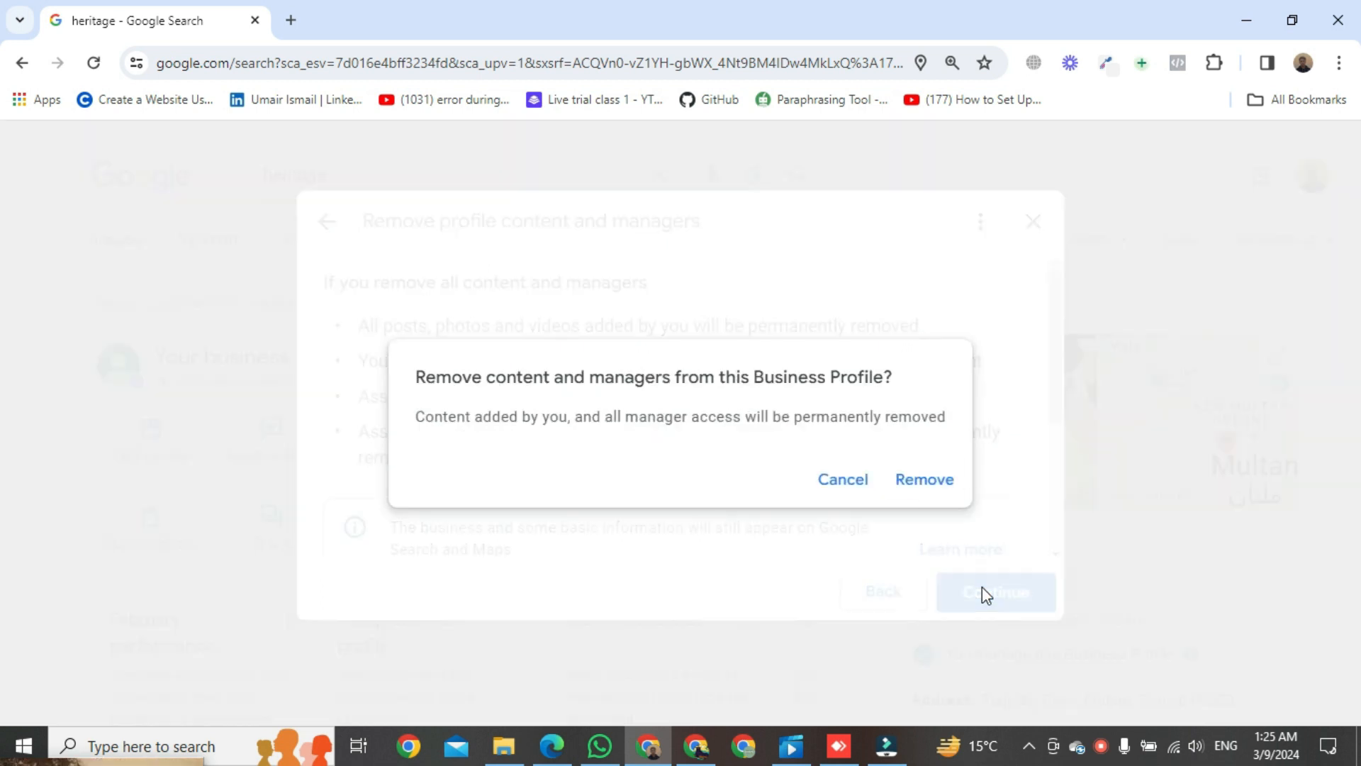
mouse_move(811, 402)
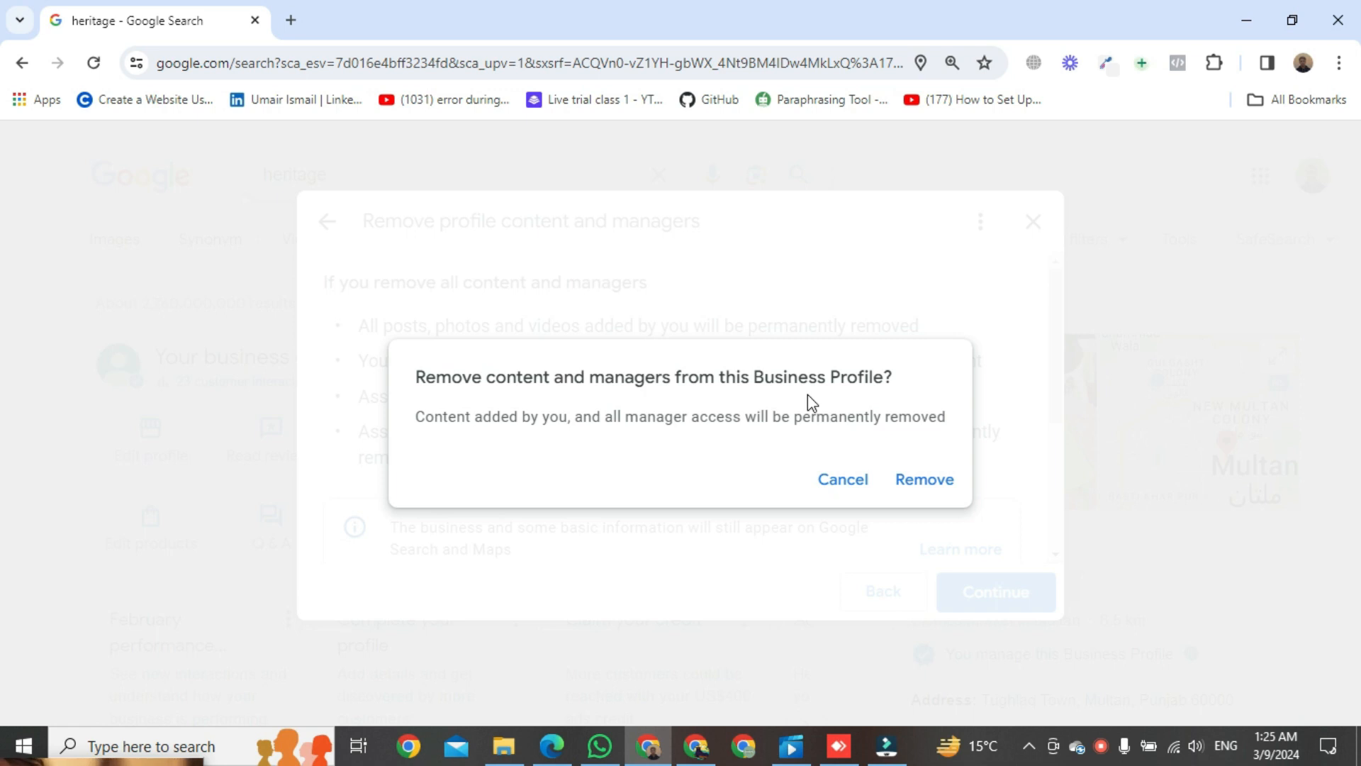
mouse_move(854, 404)
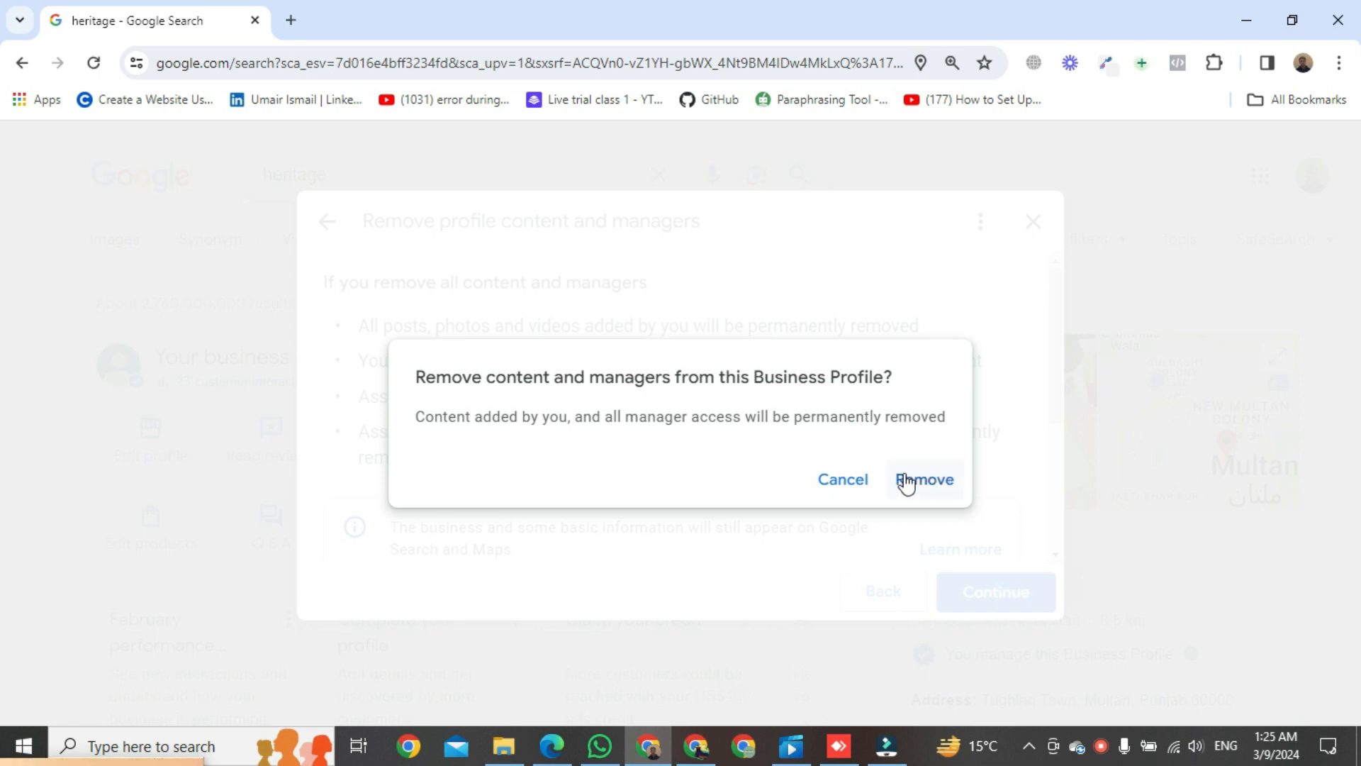
mouse_move(931, 484)
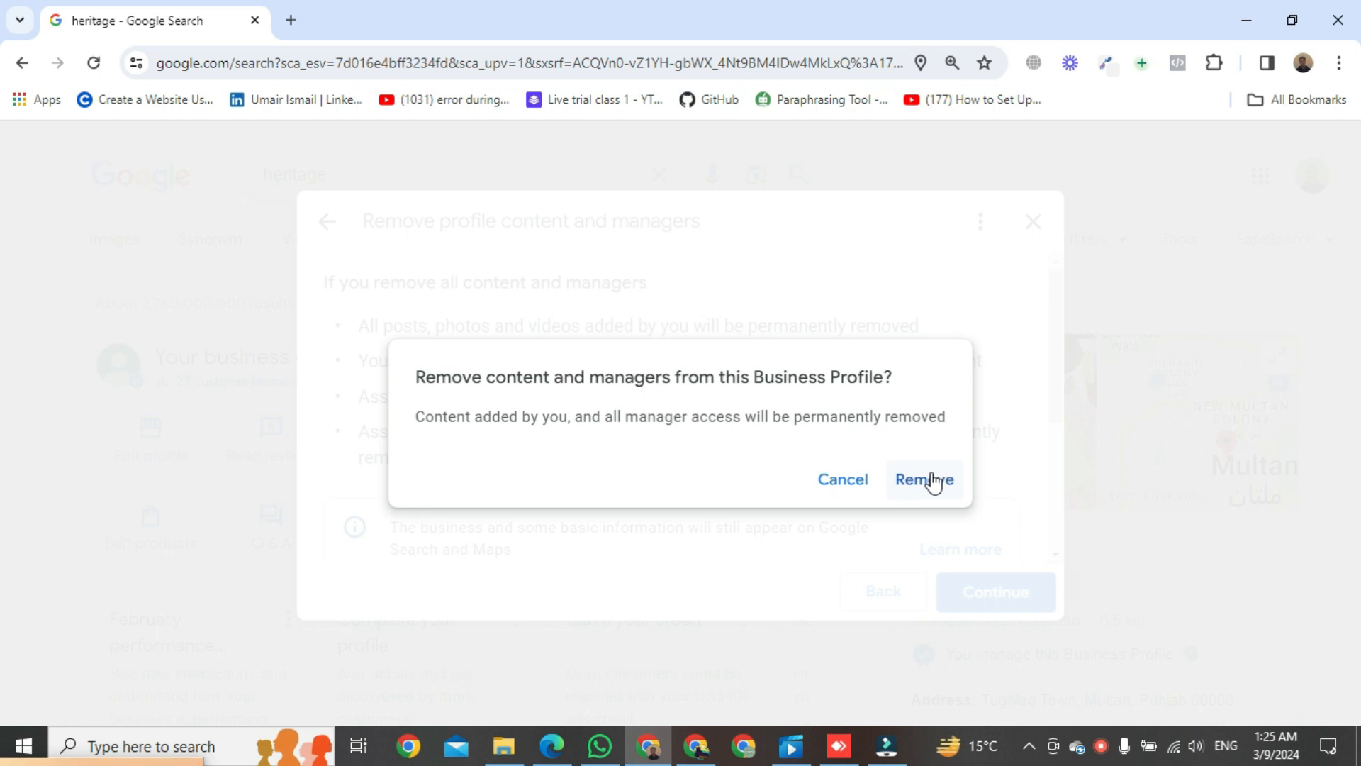